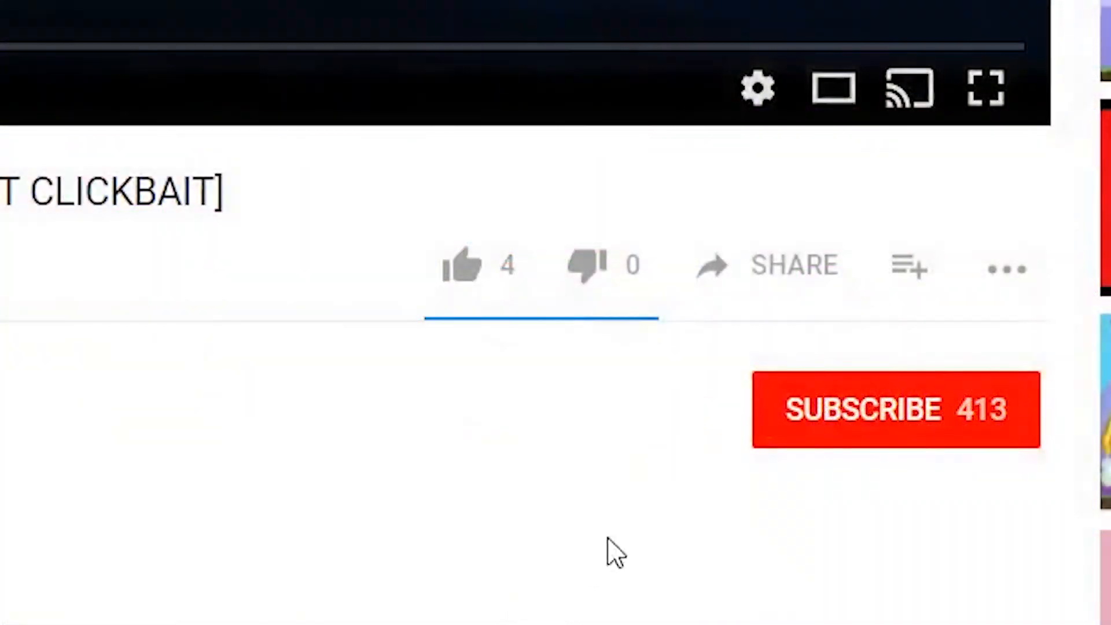
- Subscribe to the channel (414 subscribers) and like the video, raising likes to 5
{"action": "left_click", "coordinate": [895, 410]}
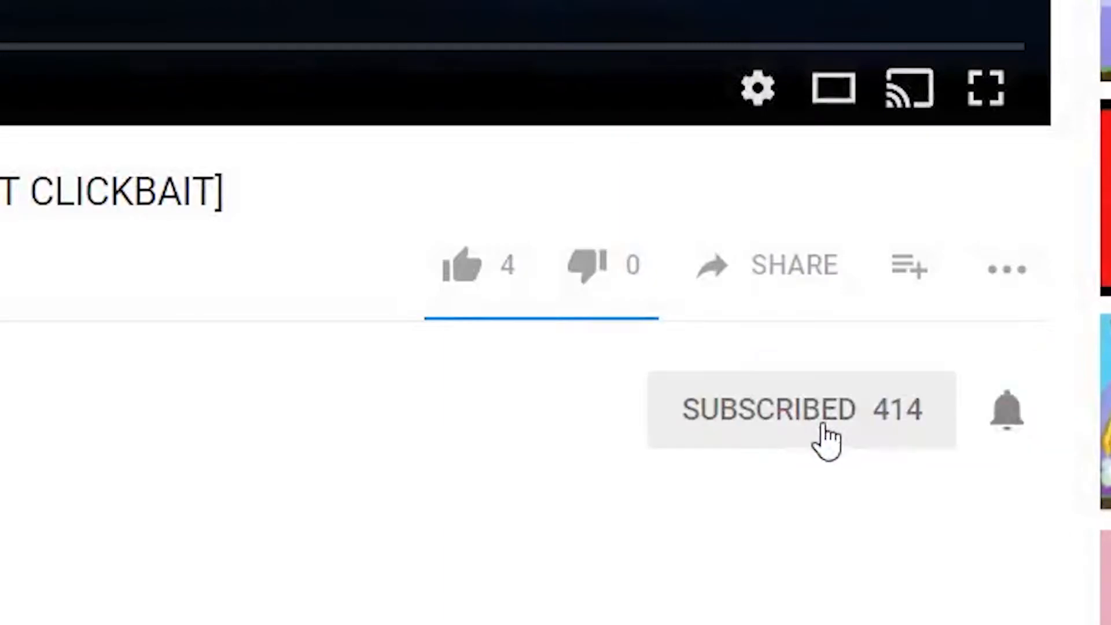
{"action": "mouse_move", "coordinate": [1003, 418]}
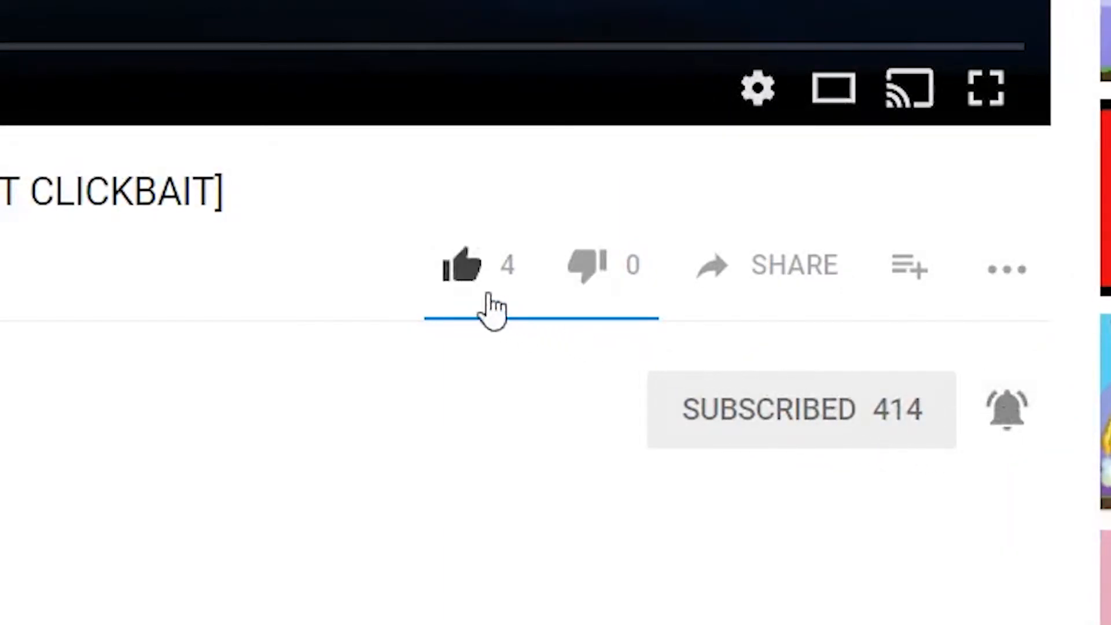
{"action": "left_click", "coordinate": [459, 264]}
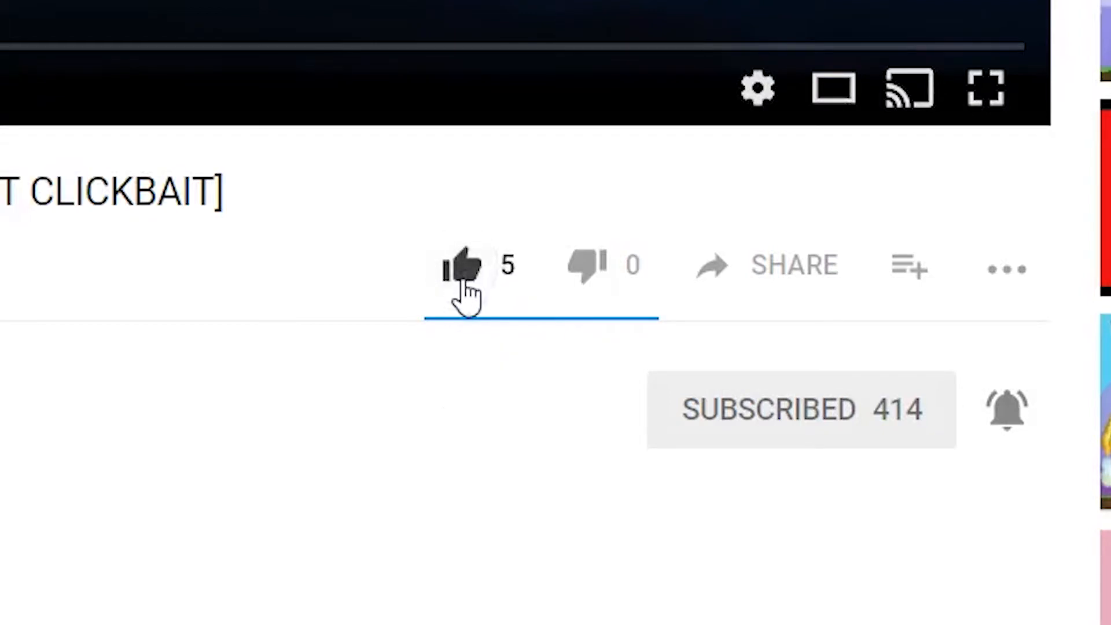
- Post the comment 'GROWID:COLDPLAYERHD WORLD NAME:COLDPLAYERHD' under the video
{"action": "scroll", "scroll_direction": "down", "scroll_amount": 3}
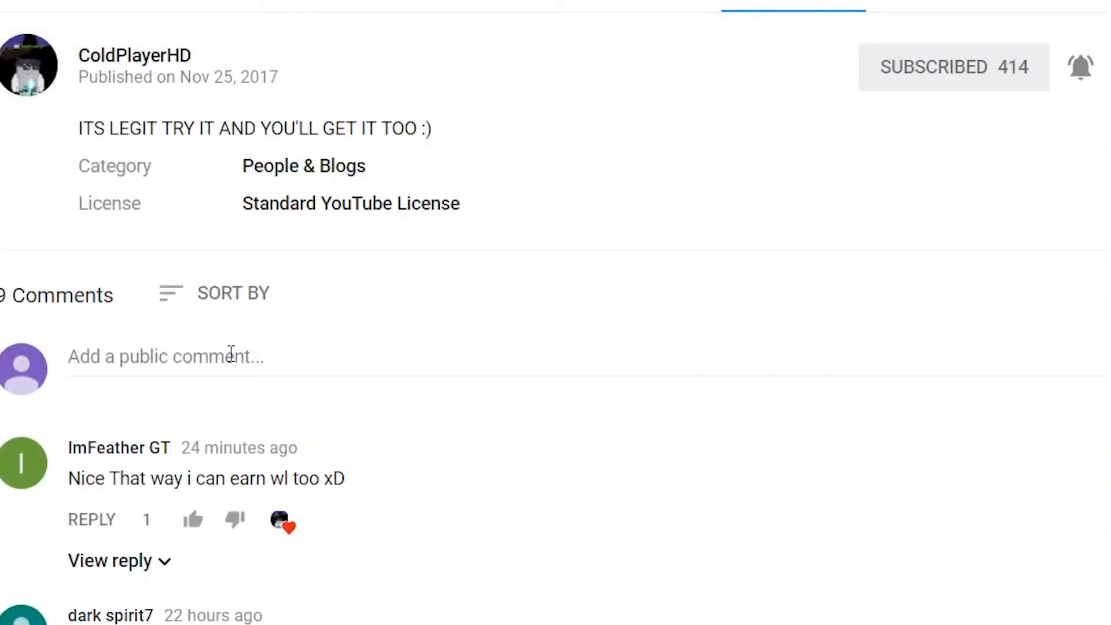
{"action": "type", "text": "GROWID:"}
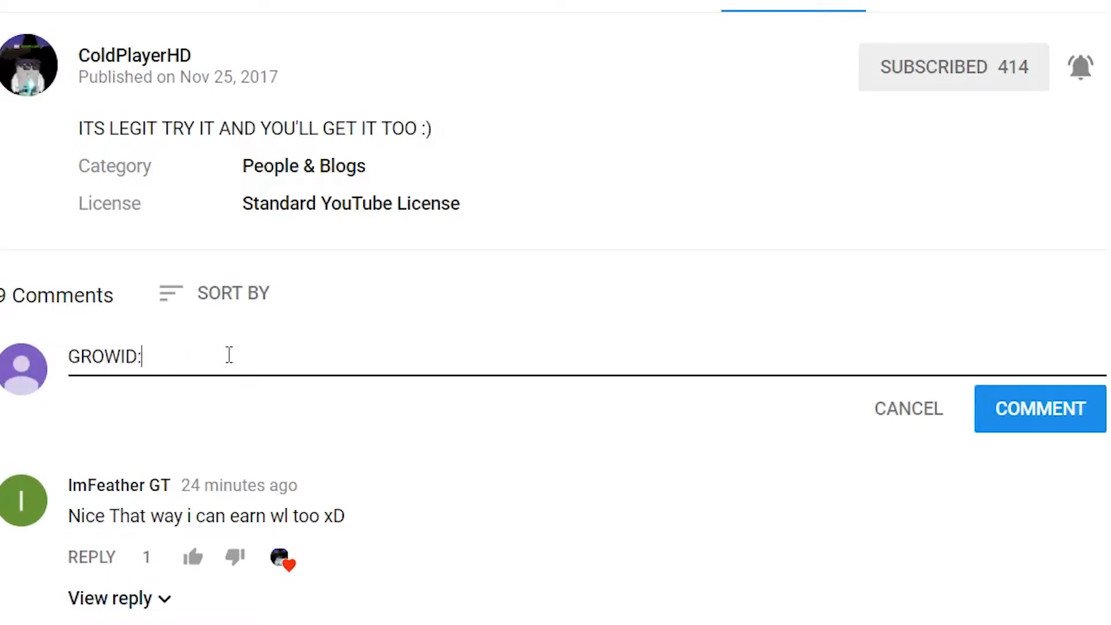
{"action": "type", "text": "COLDPLAYERHD"}
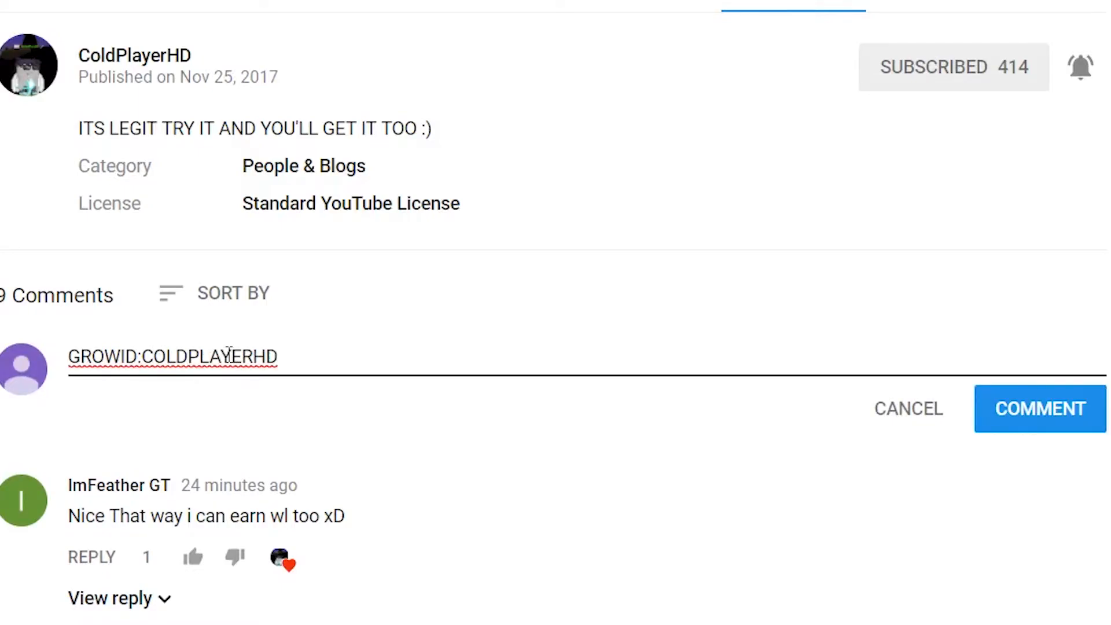
{"action": "type", "text": "WORLDN"}
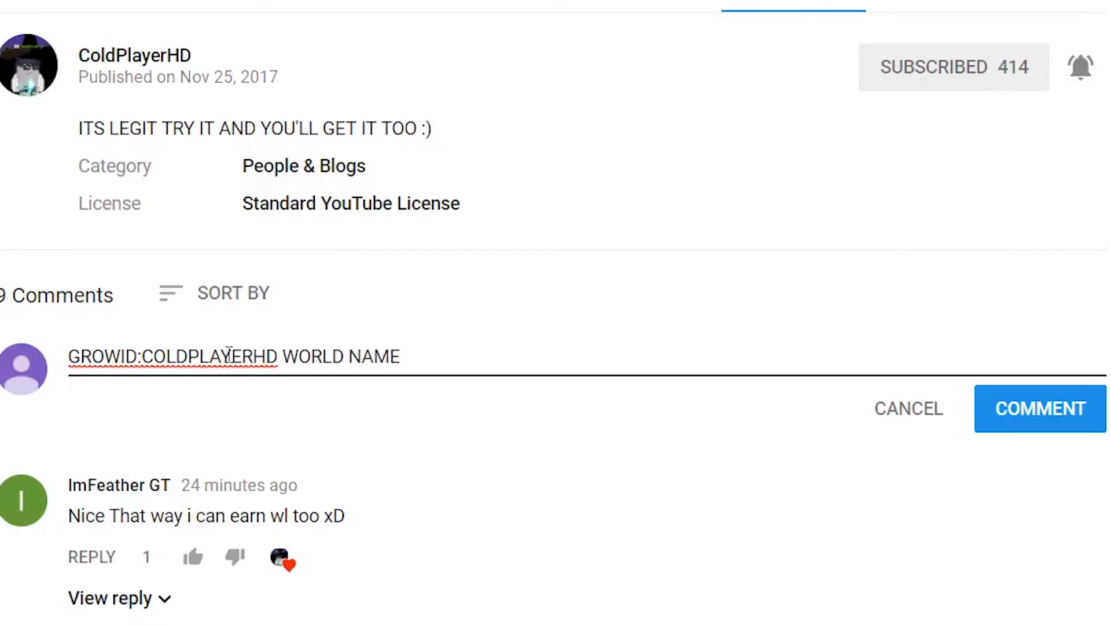
{"action": "type", "text": ":COLDPLAYERHD"}
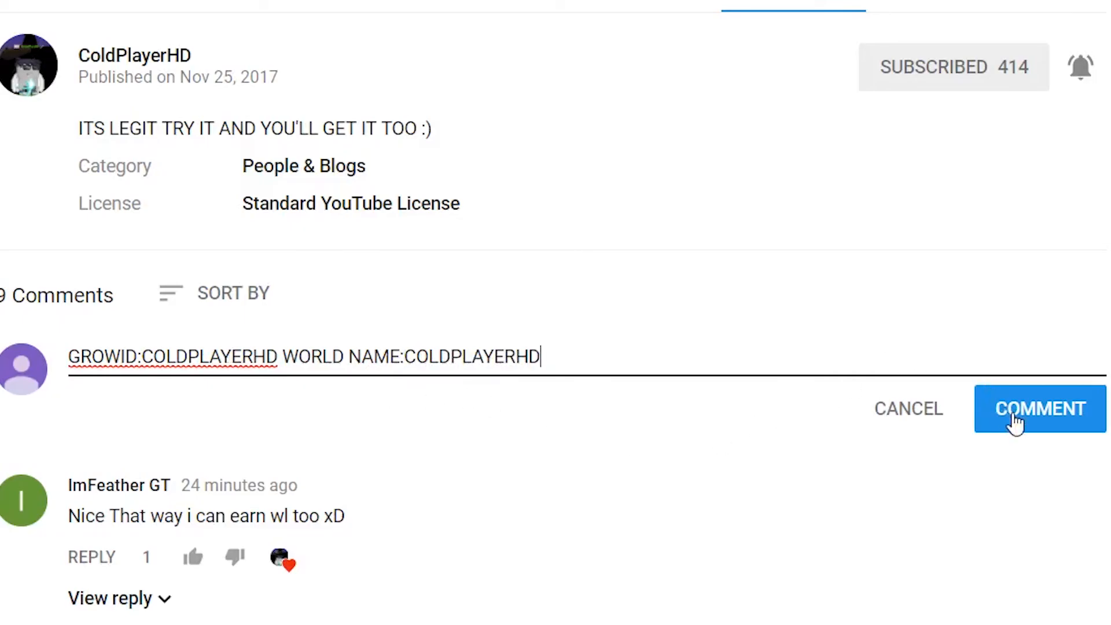
{"action": "left_click", "coordinate": [1040, 409]}
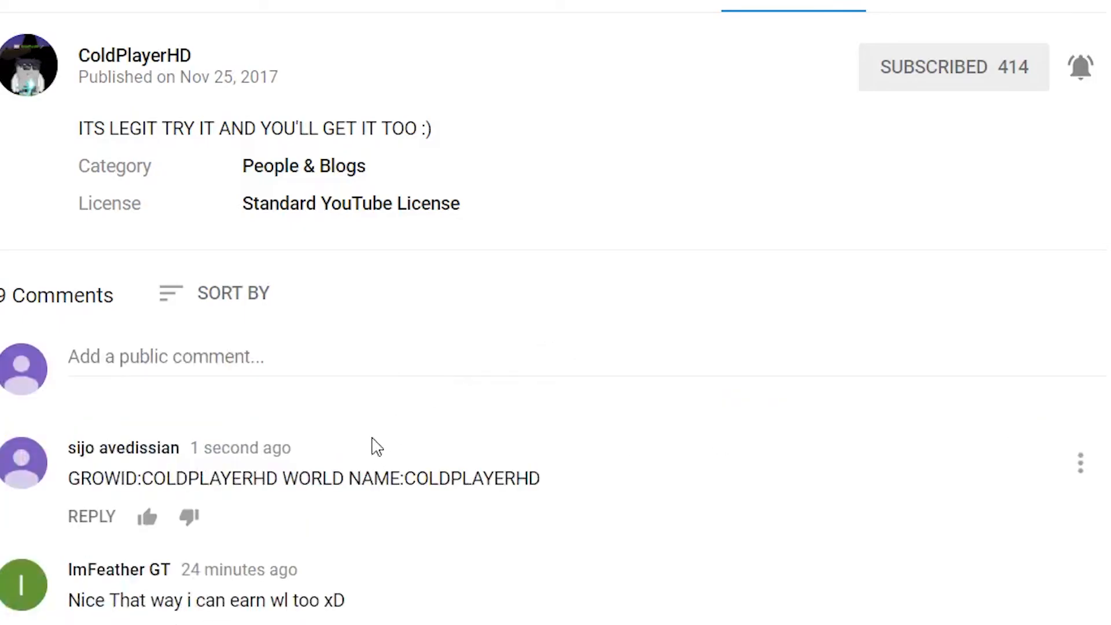